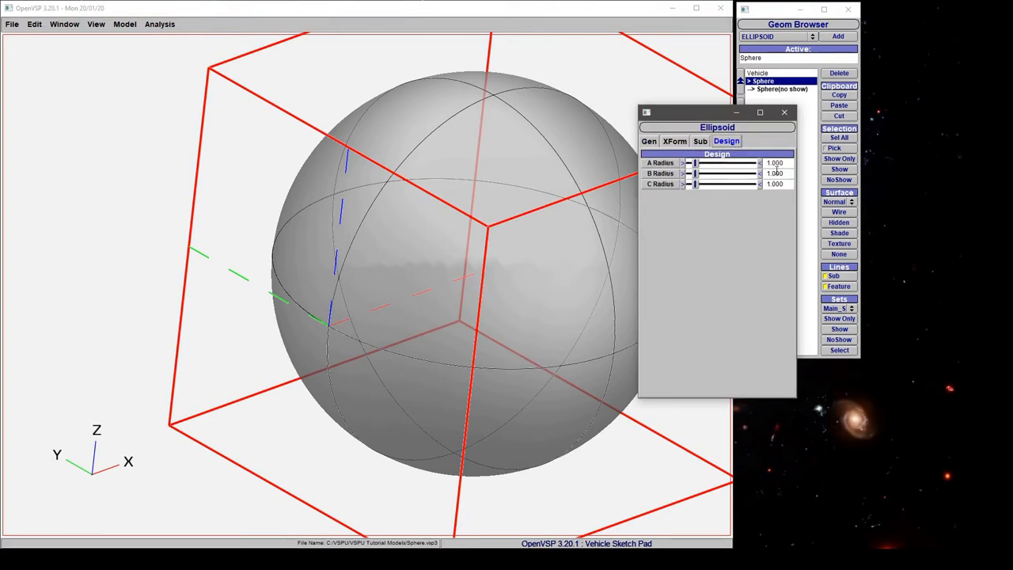
Step: Show the Sphere ellipsoid's Gen tab with its material and mass properties
click(649, 141)
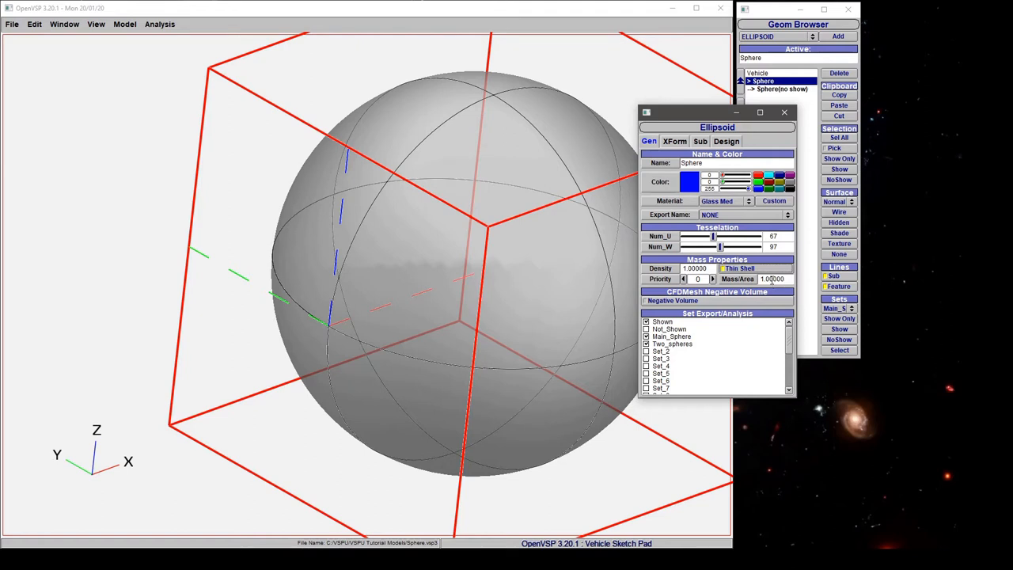
Step: Switch off Thin Shell so the sphere's mass uses density 1.0
click(722, 269)
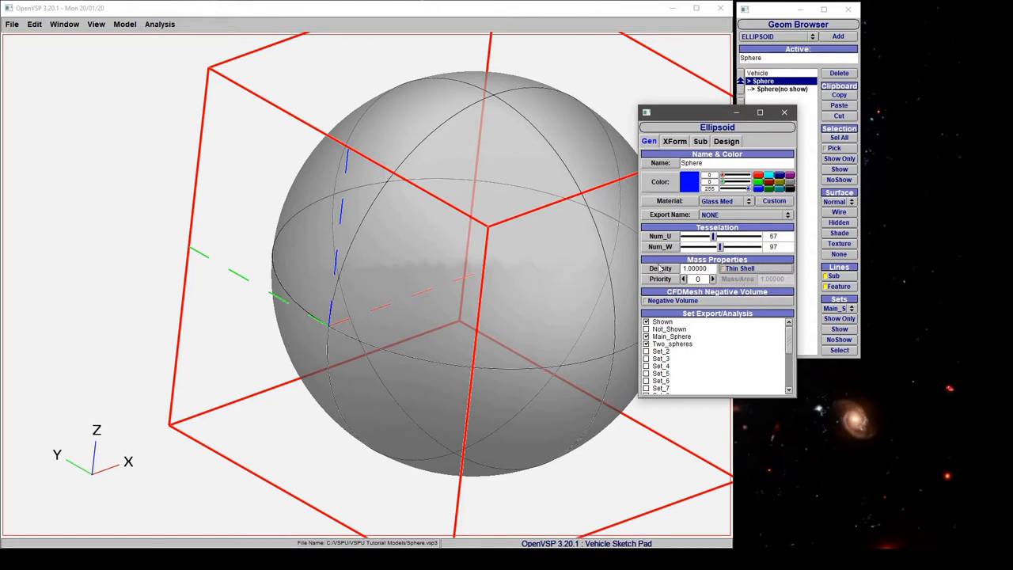
mouse_move(707, 286)
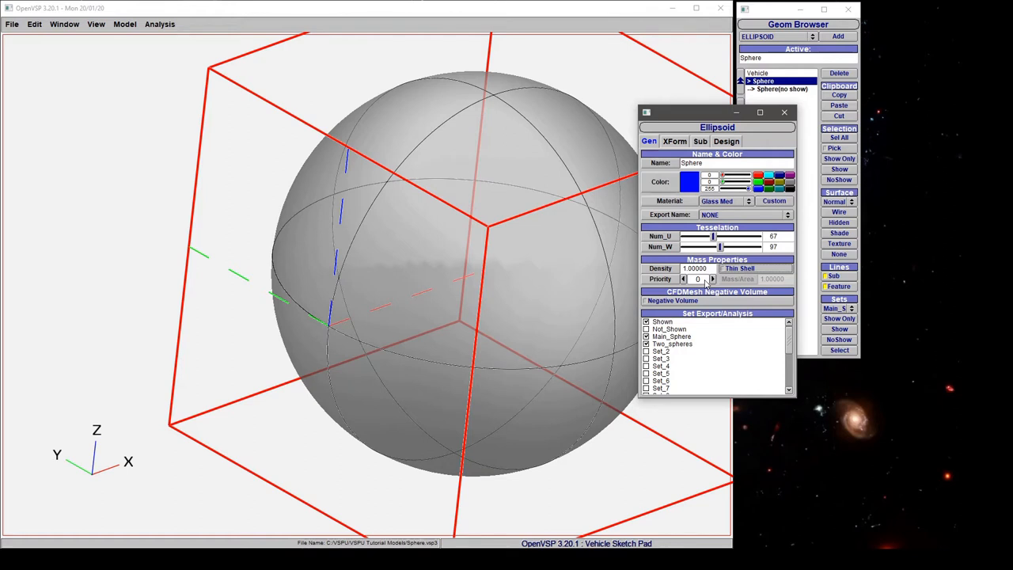
mouse_move(159, 28)
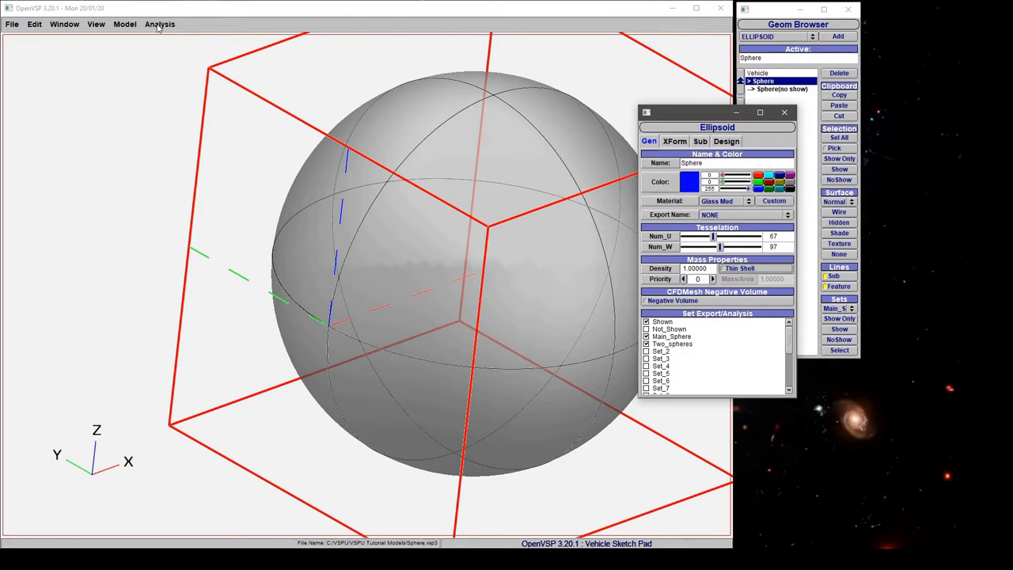
Step: Run Mass Prop analysis on Main_Sphere, giving total mass 4.186
click(159, 24)
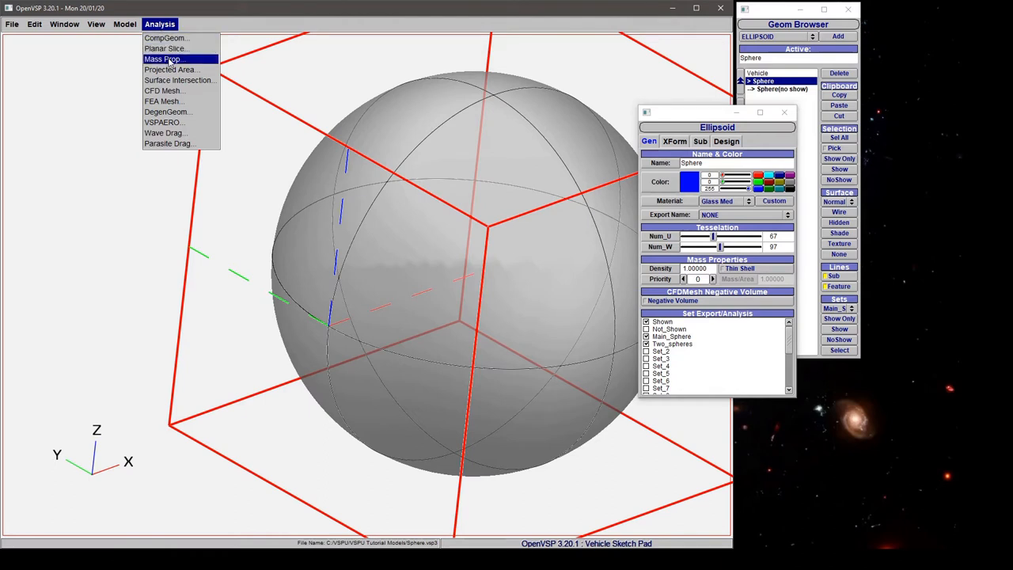
click(163, 58)
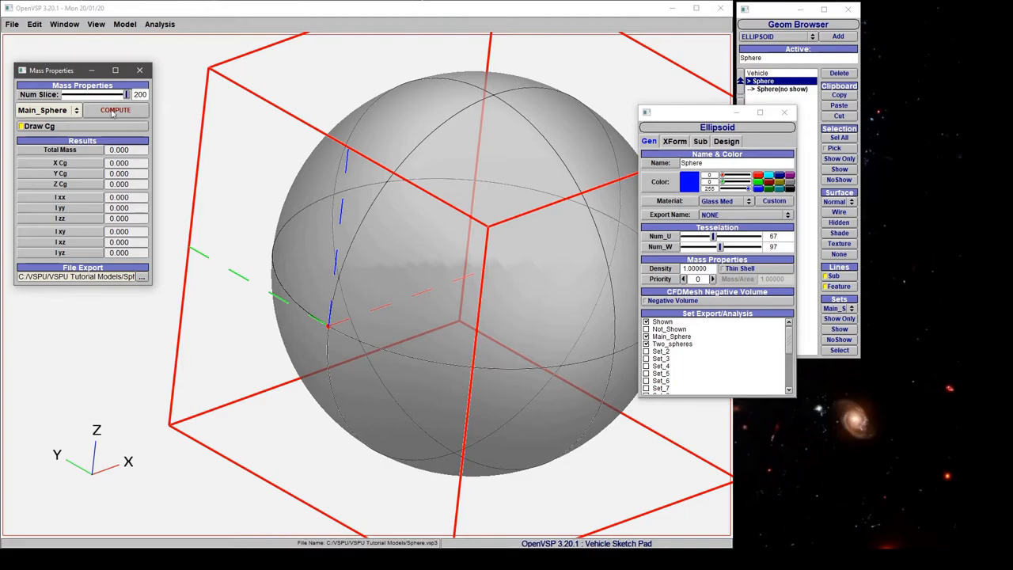
click(115, 110)
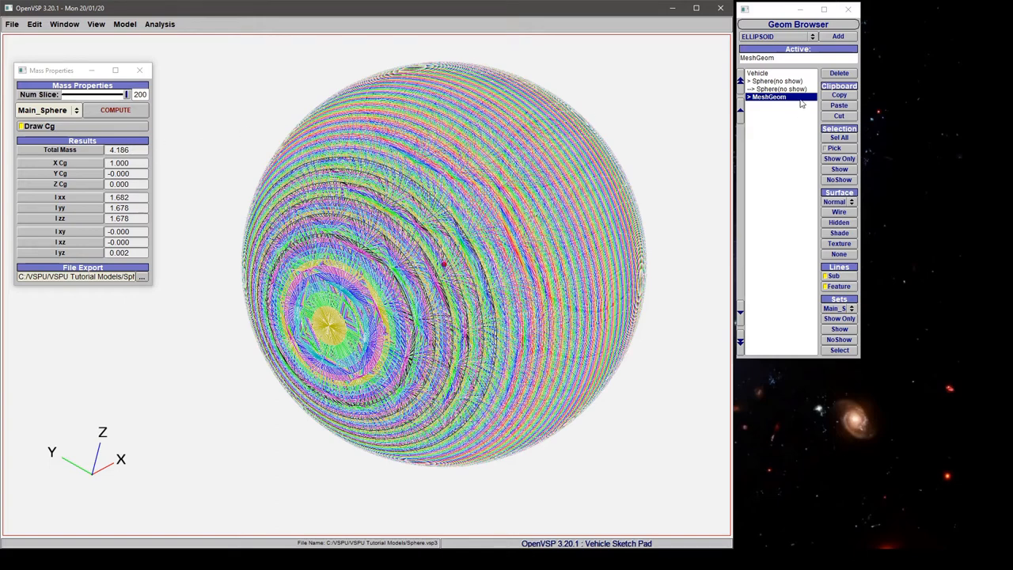
Step: Zero the density, enable Thin Shell, and recompute mass to 12.562
double_click(776, 80)
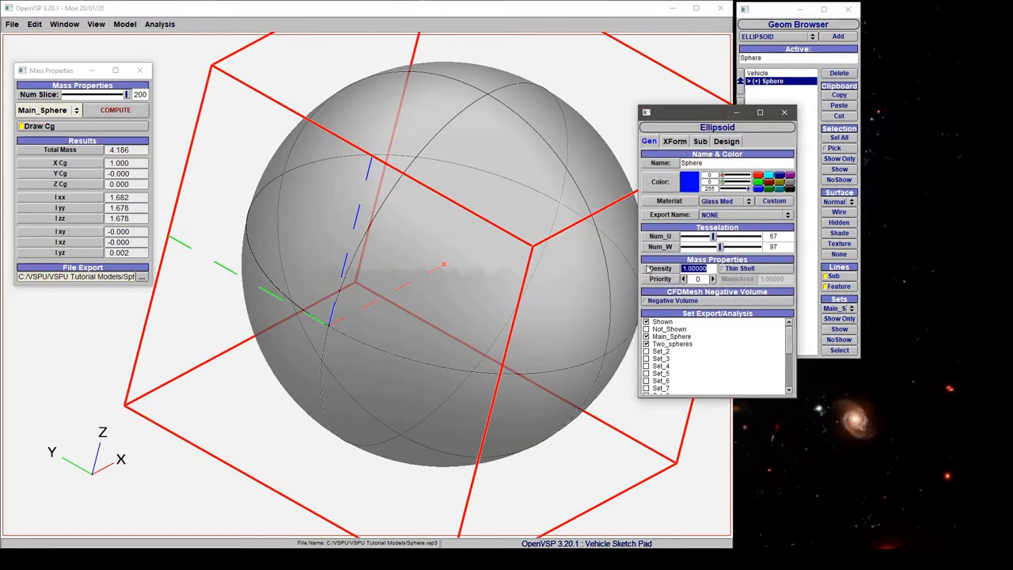
click(721, 268)
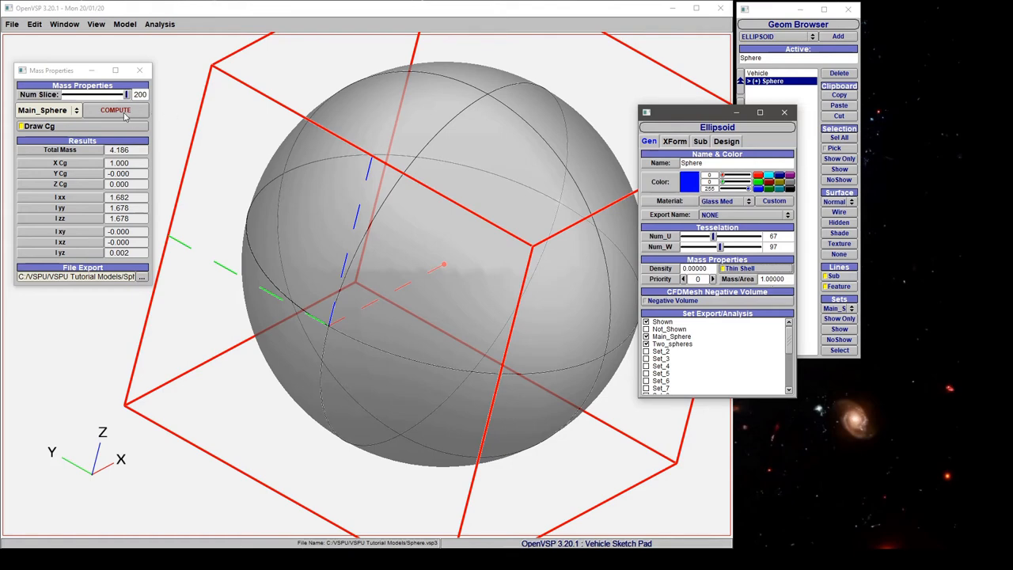
click(115, 110)
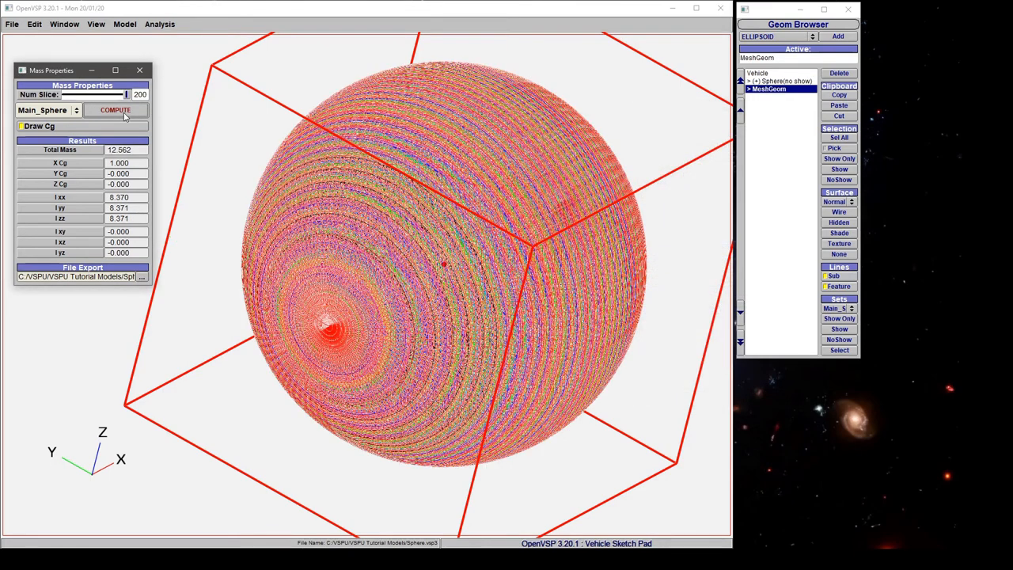